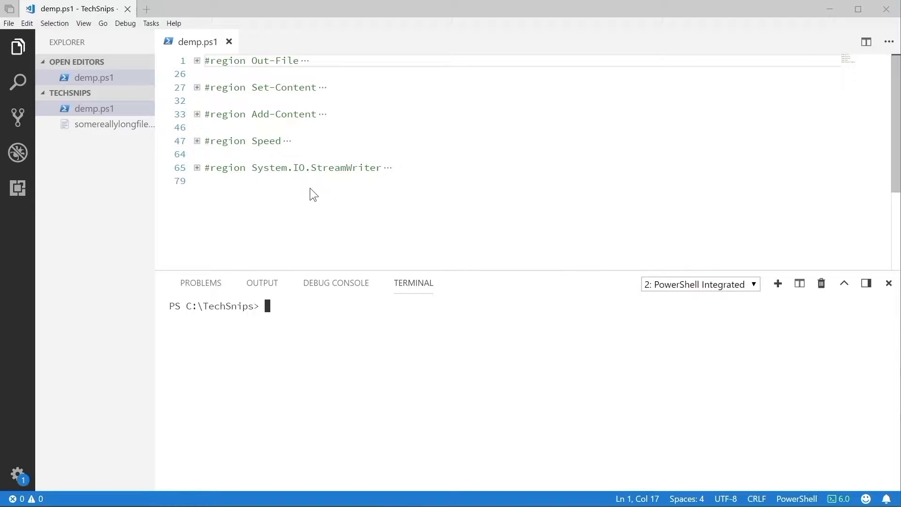
Write the lorem line to lorem.txt, check the file, then write the $paragraph here-string to paragraph.txt
left_click(197, 61)
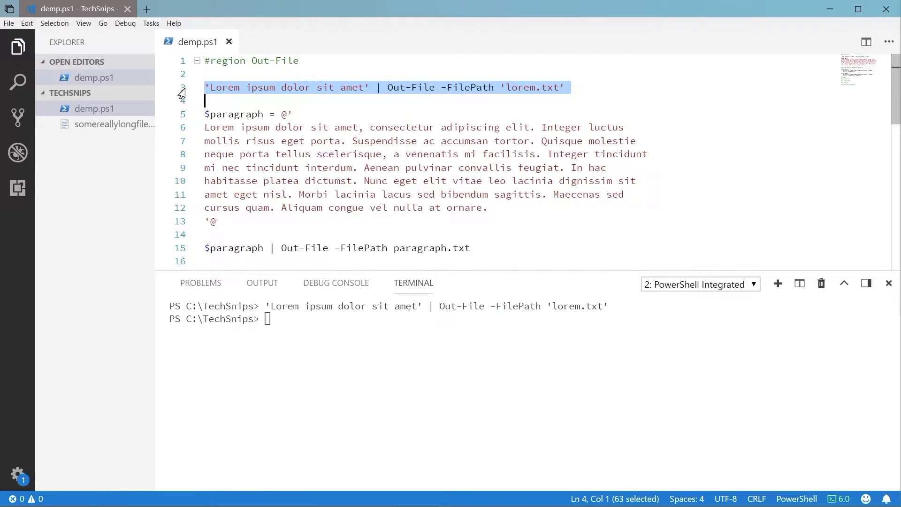
left_click(92, 139)
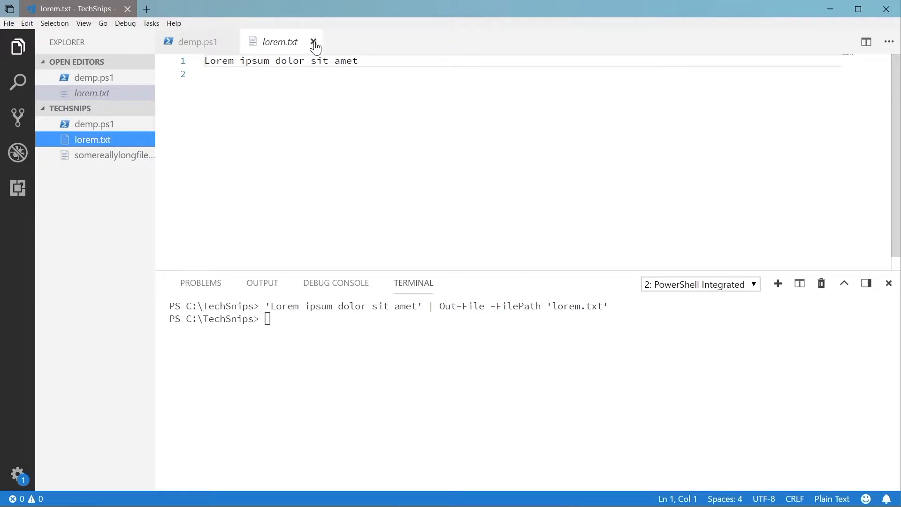
left_click(315, 42)
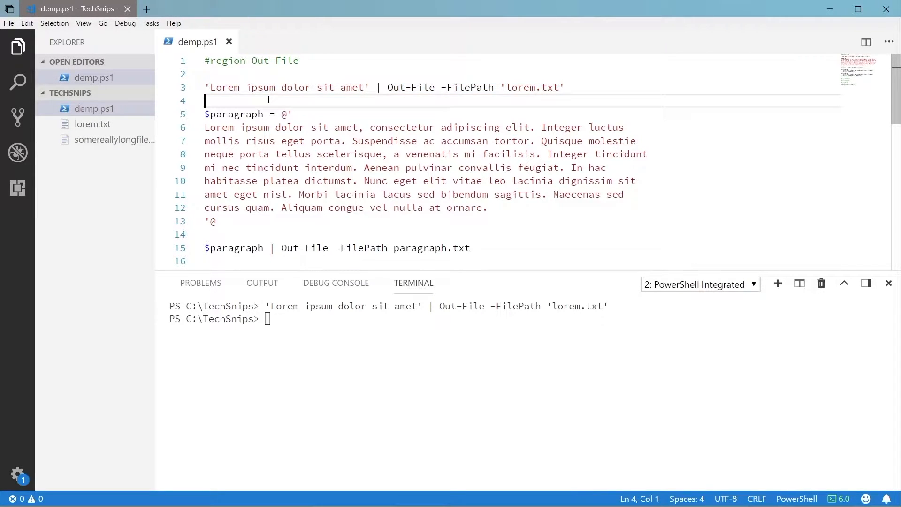
left_click_drag(206, 113, 216, 221)
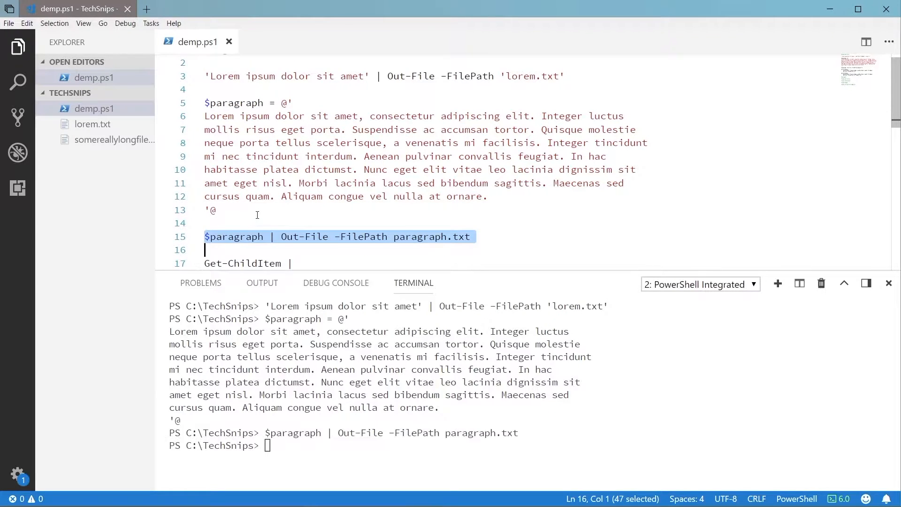
Pipe the Get-ChildItem folder listing into out.txt and look at the result
left_click(103, 155)
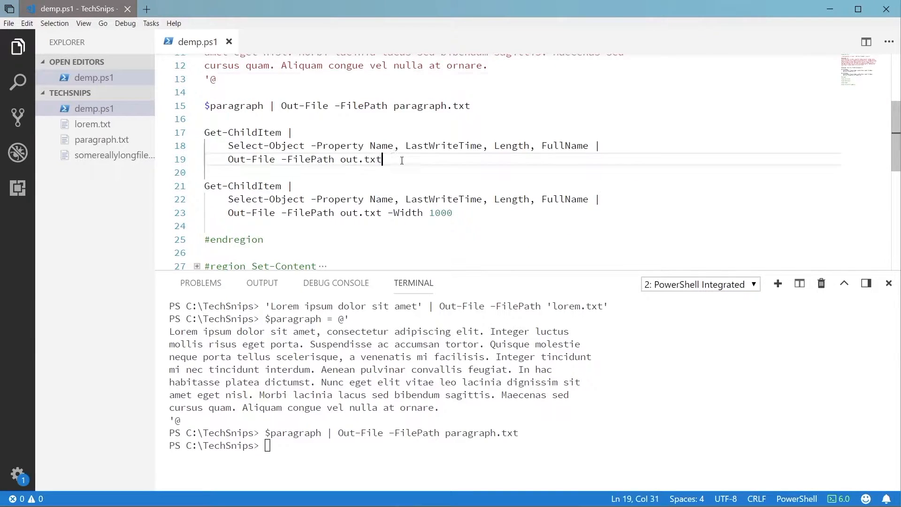
left_click_drag(382, 159, 205, 132)
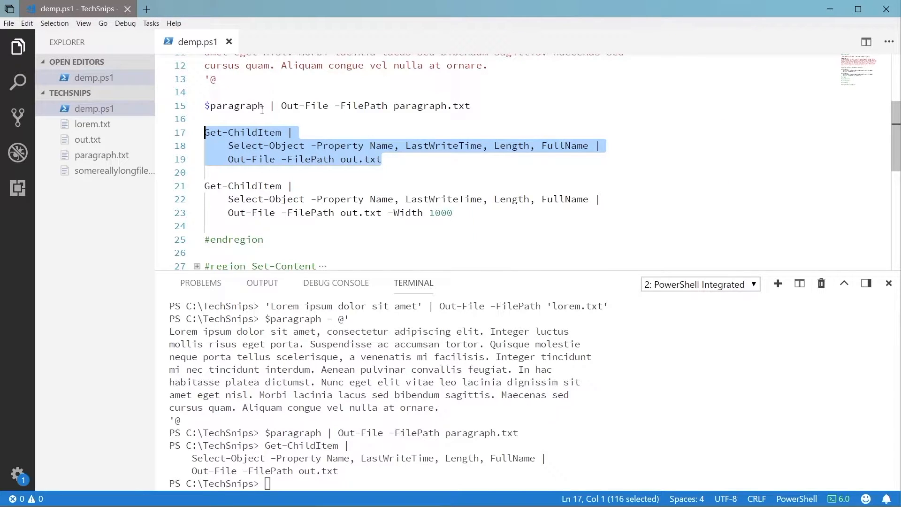
double_click(88, 139)
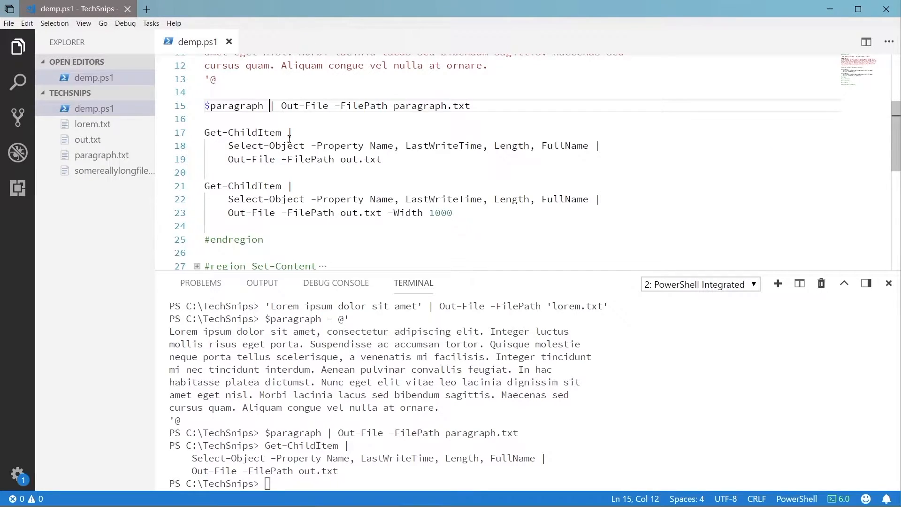
Rewrite out.txt with Get-ChildItem at -Width 1000 and confirm full file names fit
left_click(230, 173)
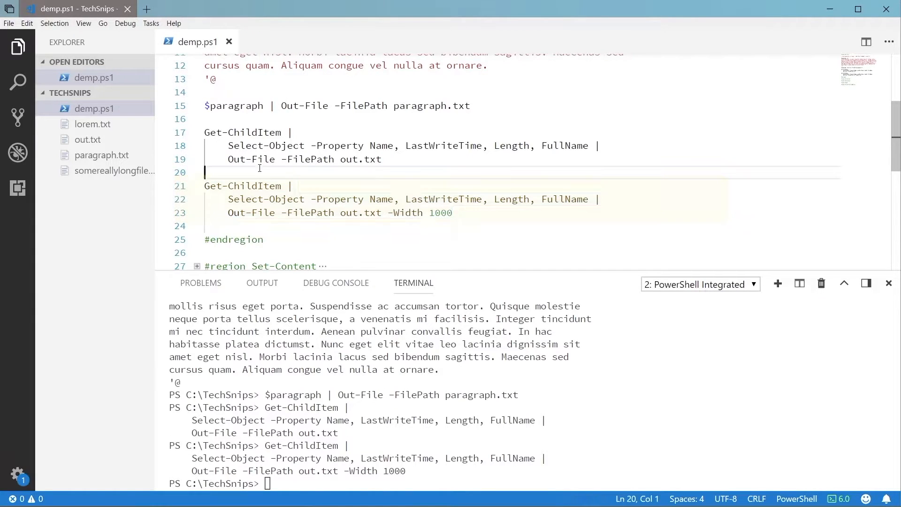
double_click(87, 155)
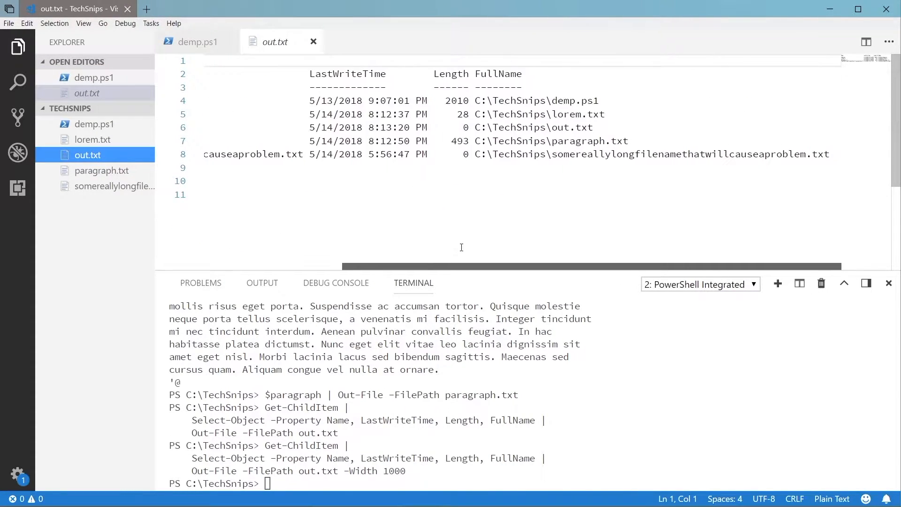
mouse_move(314, 42)
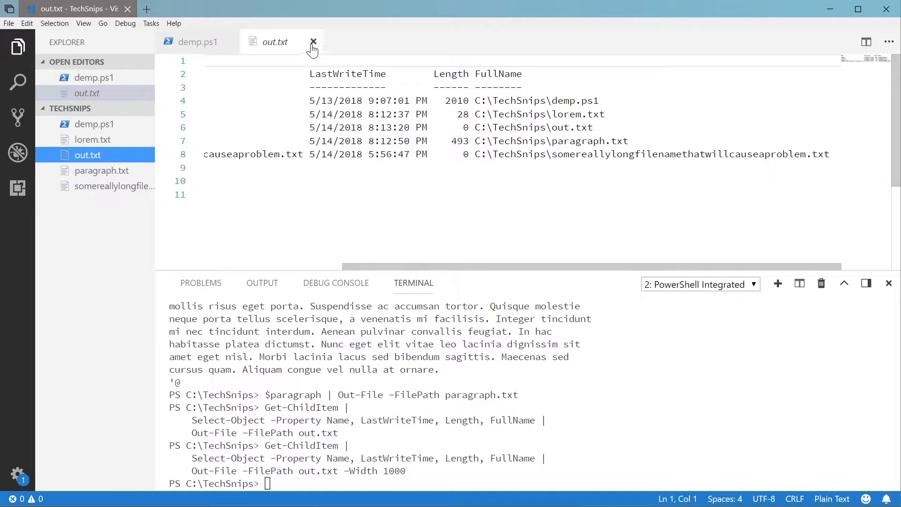
left_click(314, 42)
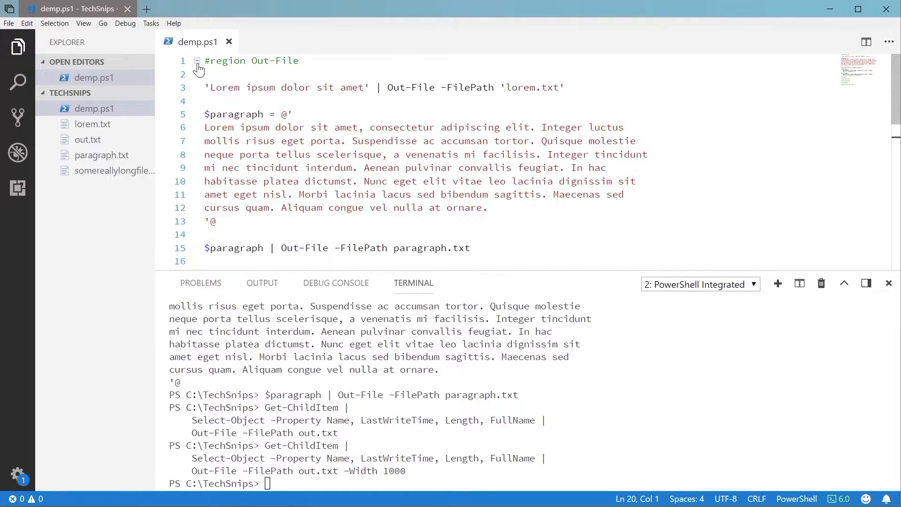
Run Set-Content to put 'Some demo data' in content.txt as UTF-8 BOM, then fold the region
left_click(196, 60)
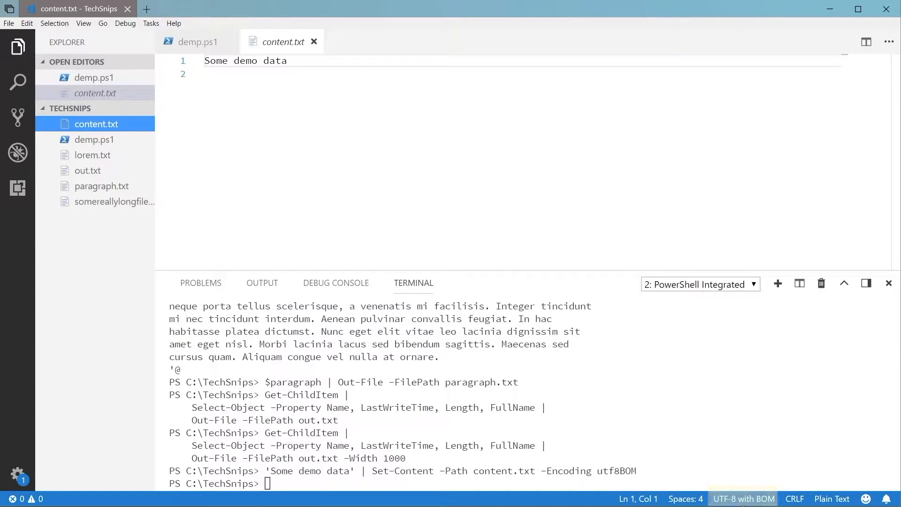
left_click(196, 41)
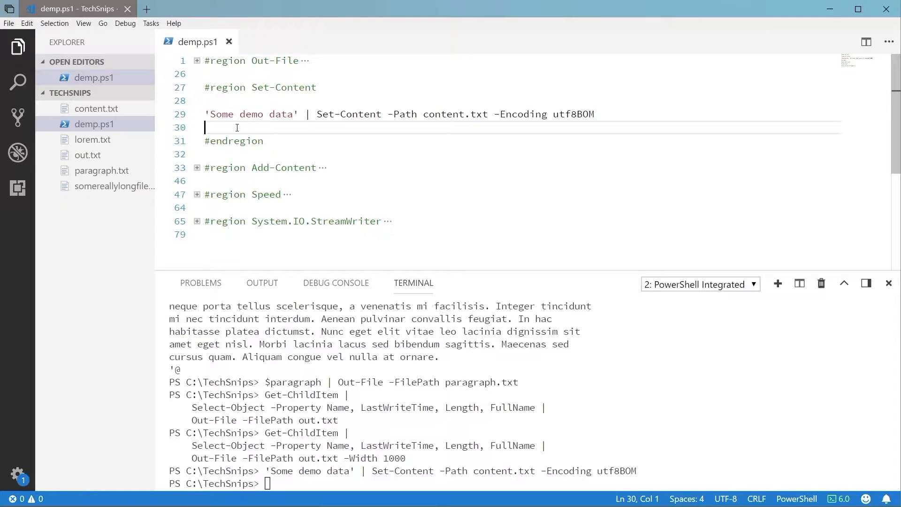
left_click(196, 87)
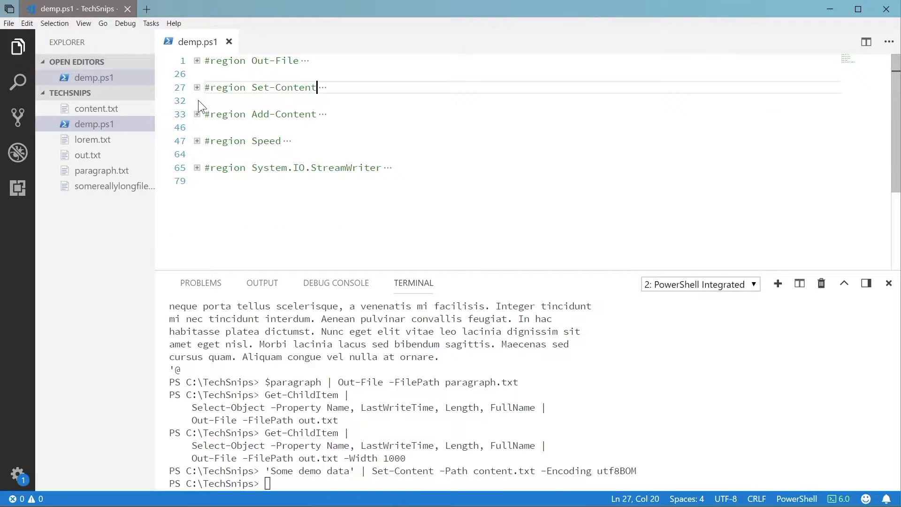
Append the paragraph to paragraph2.txt with Add-Content several times and check the file
left_click(197, 113)
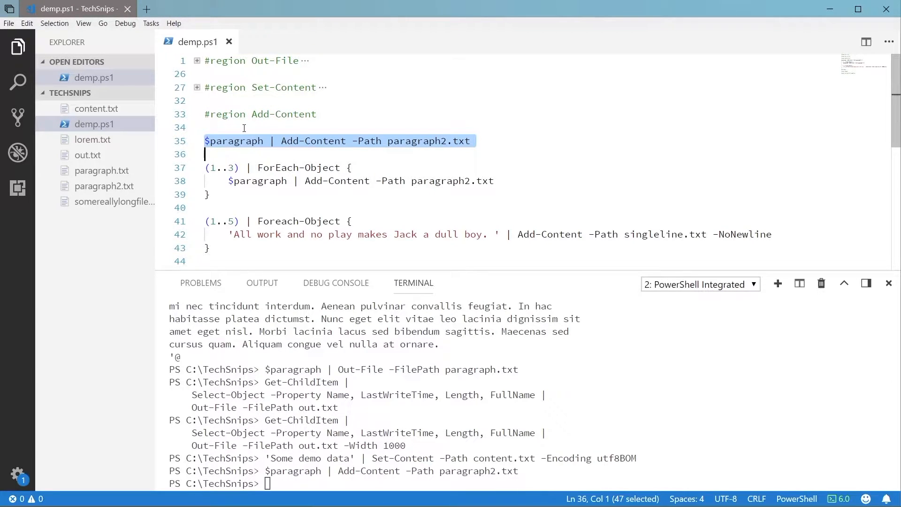
double_click(104, 186)
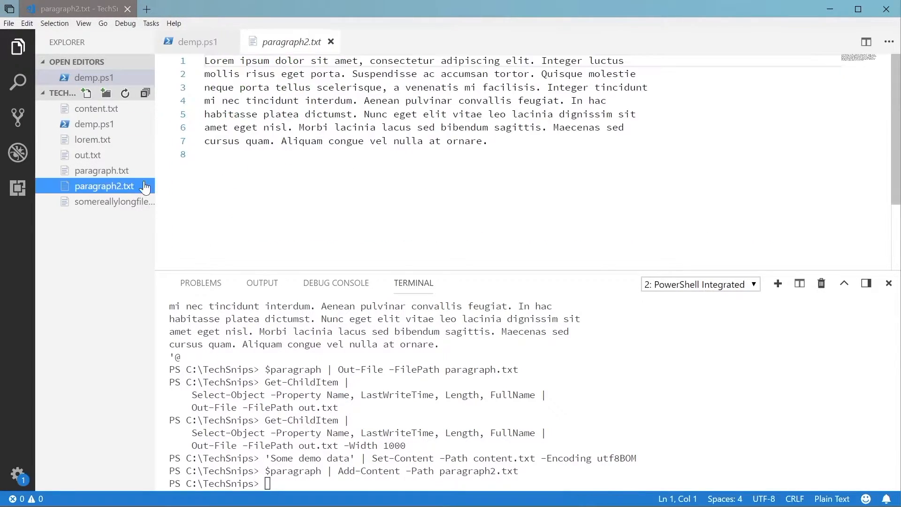
left_click(198, 41)
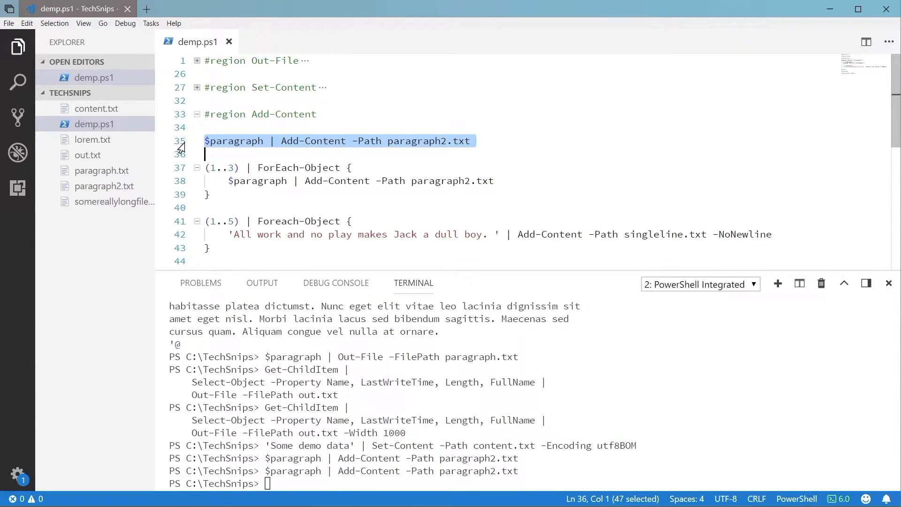
double_click(105, 186)
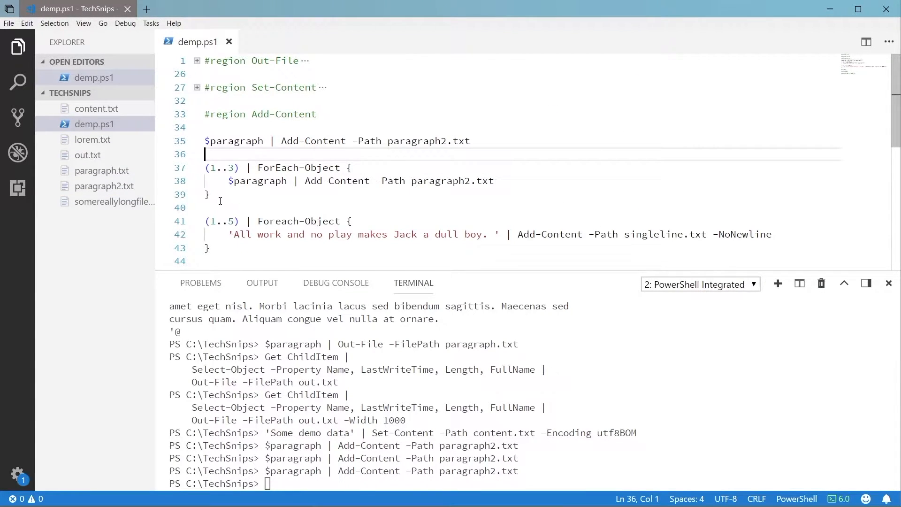
Run both ForEach-Object loops, writing the repeated Jack line to singleline.txt without newlines, then fold the region
left_click_drag(205, 167, 209, 195)
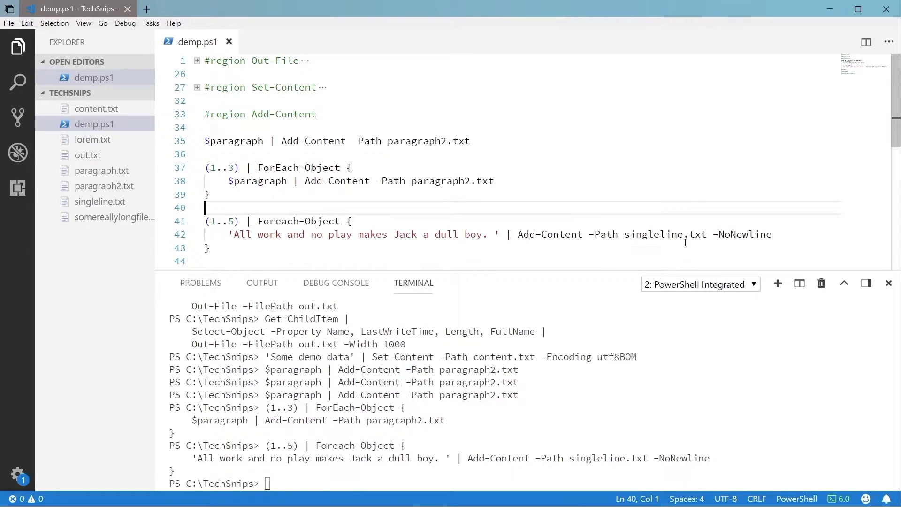
double_click(100, 201)
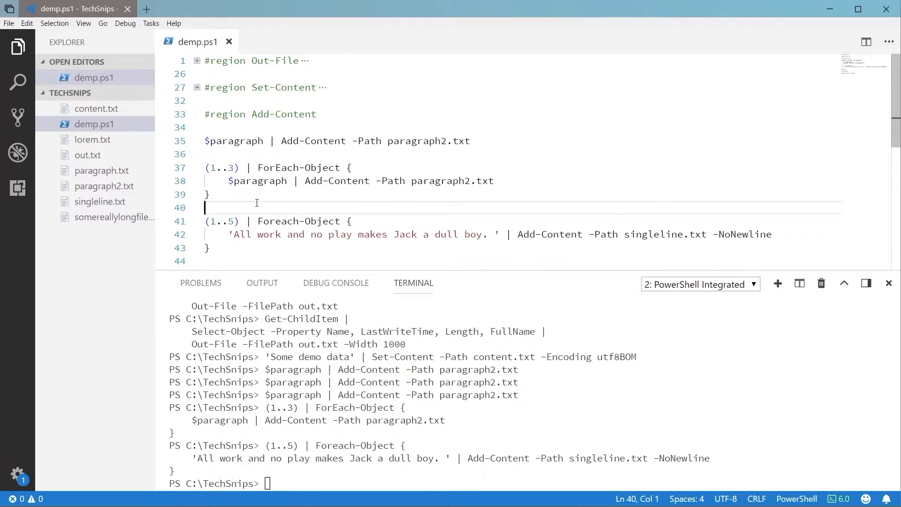
left_click(196, 113)
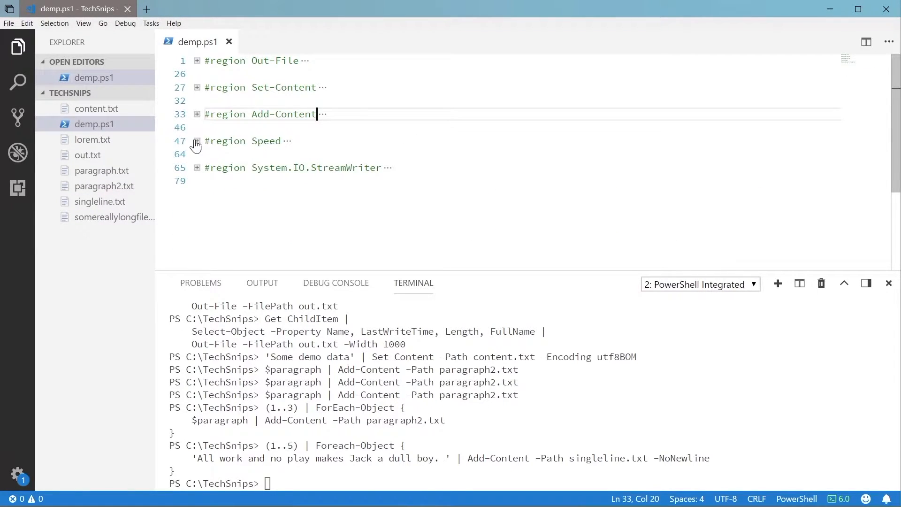
Measure the 10,000-iteration Out-File loop at about 19.9 seconds, then select the Add-Content timing code
left_click(196, 141)
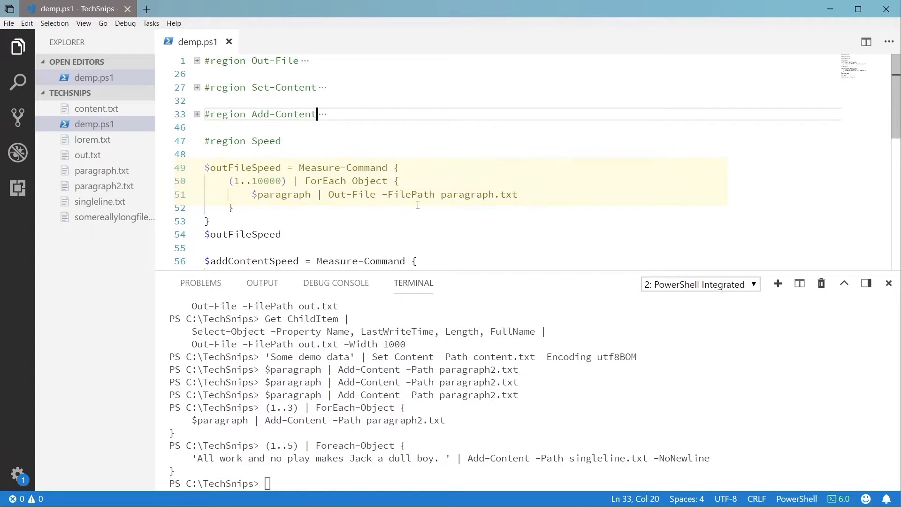
left_click_drag(205, 167, 209, 222)
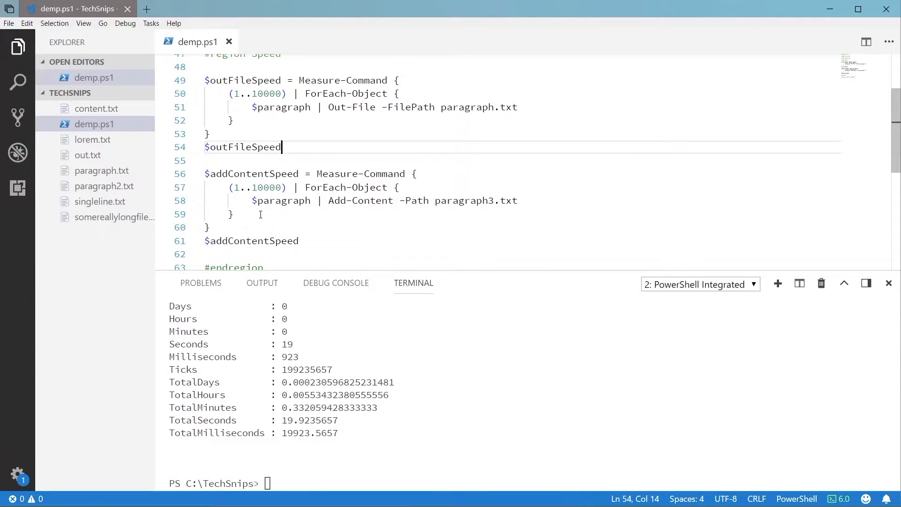
triple_click(384, 200)
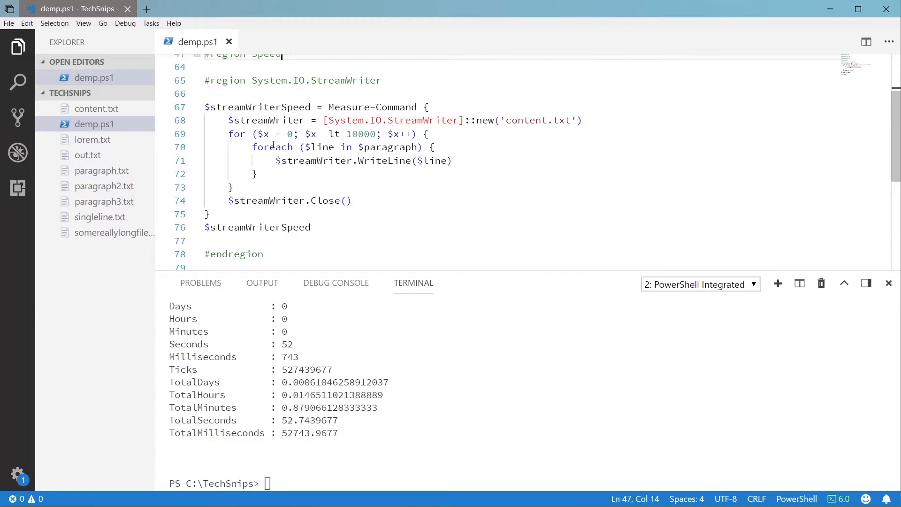
mouse_move(345, 167)
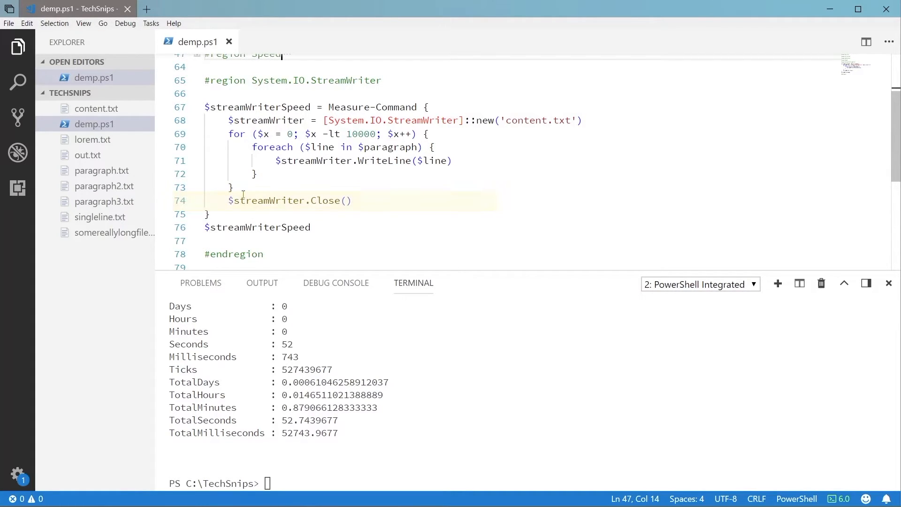
Select the System.IO.StreamWriter timing block (lines 67–75) ready to run
left_click_drag(205, 107, 209, 214)
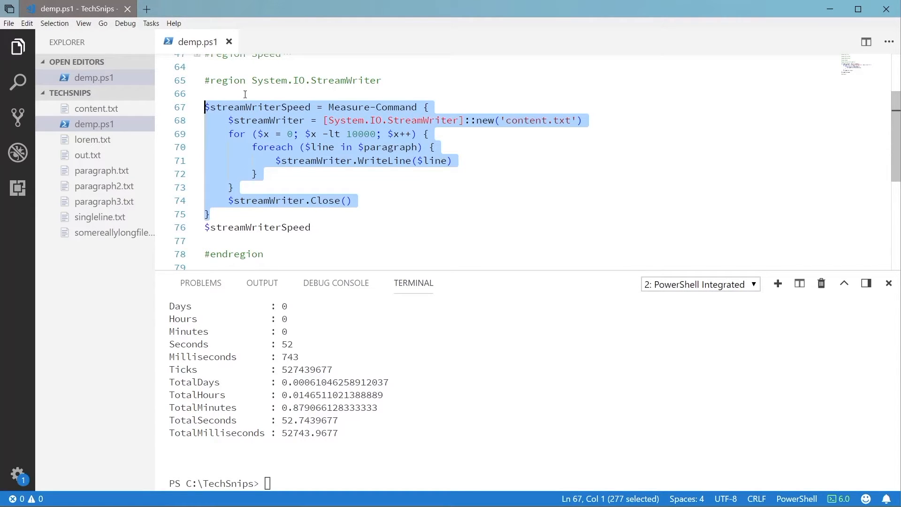